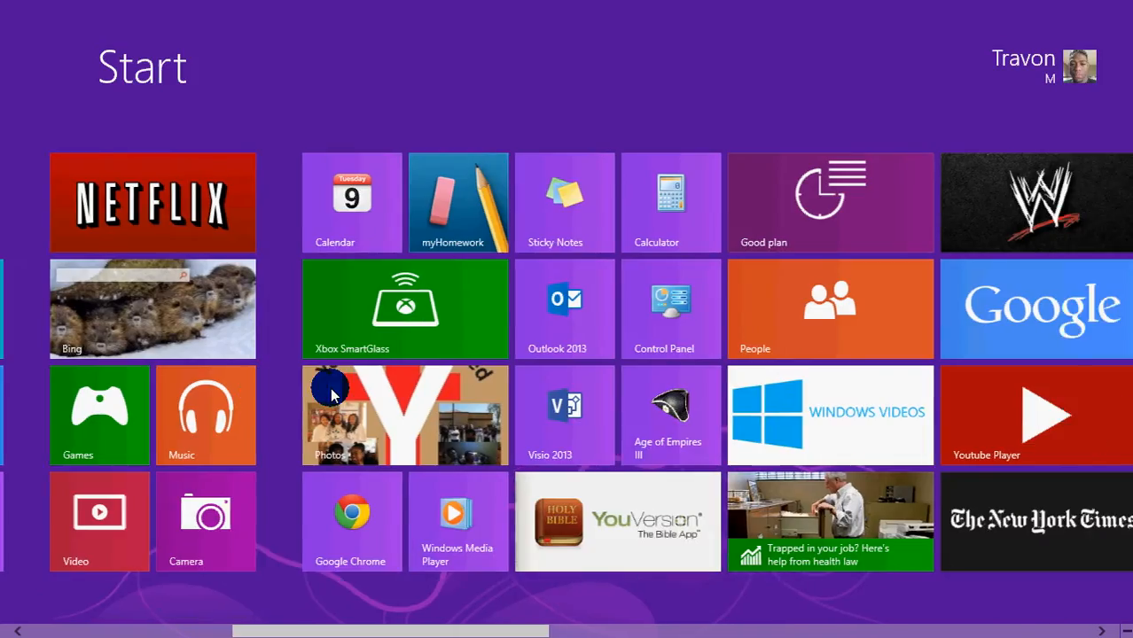
- Leave the Start screen for the desktop where the iTunes setup welcome page waits
scroll("right", 3)
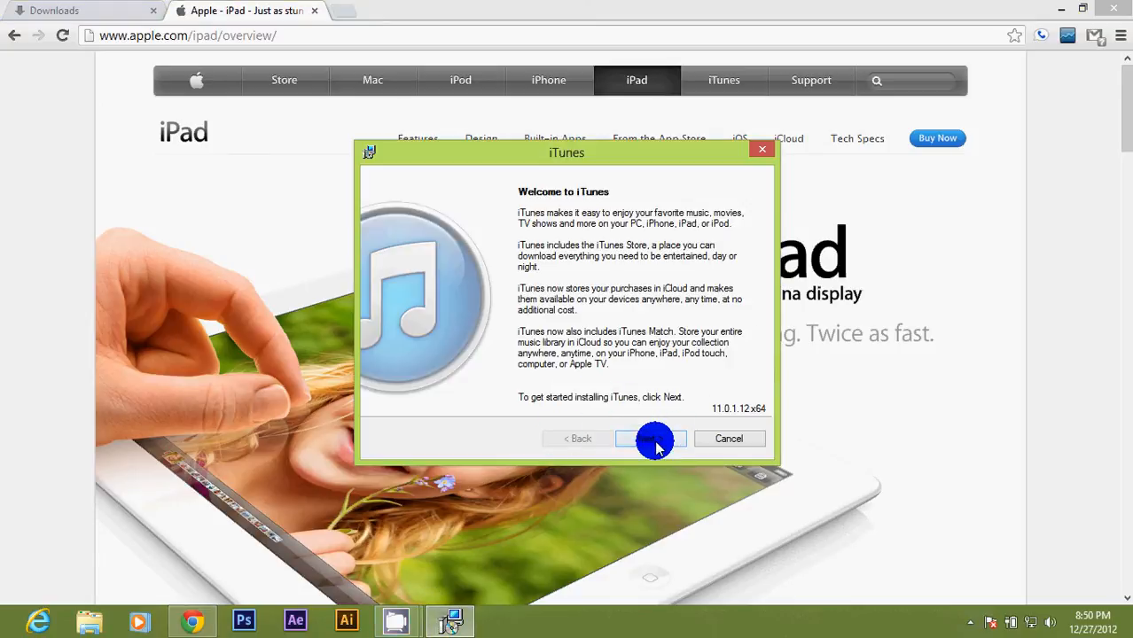
- Accept the default shortcut, player, language and folder options and start installing iTunes
left_click(654, 440)
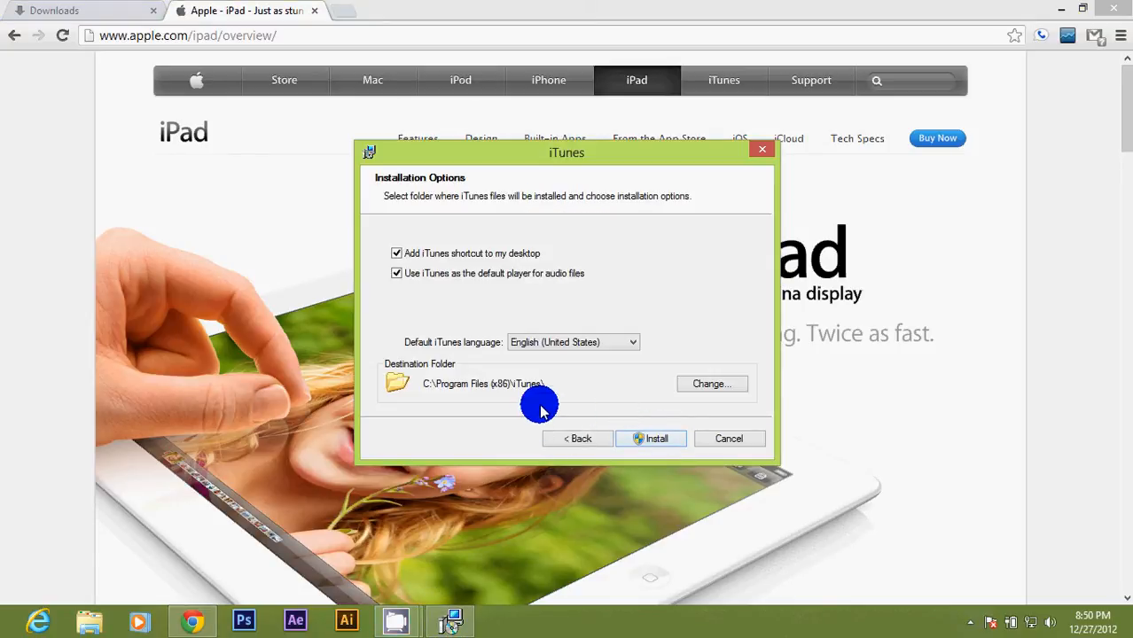
left_click(651, 438)
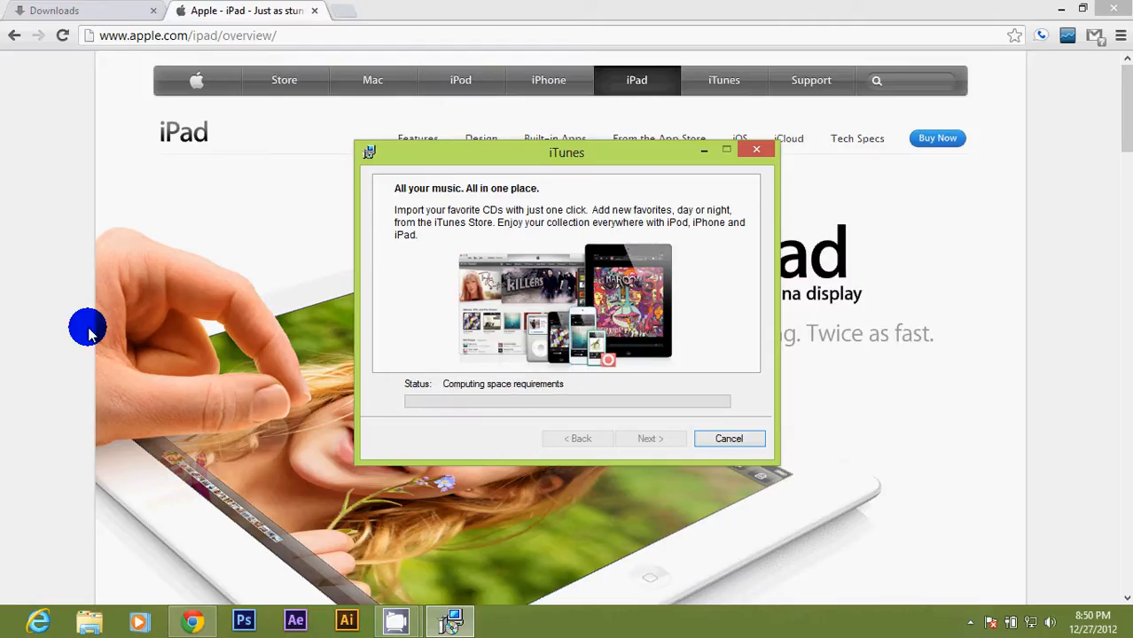
left_click(723, 80)
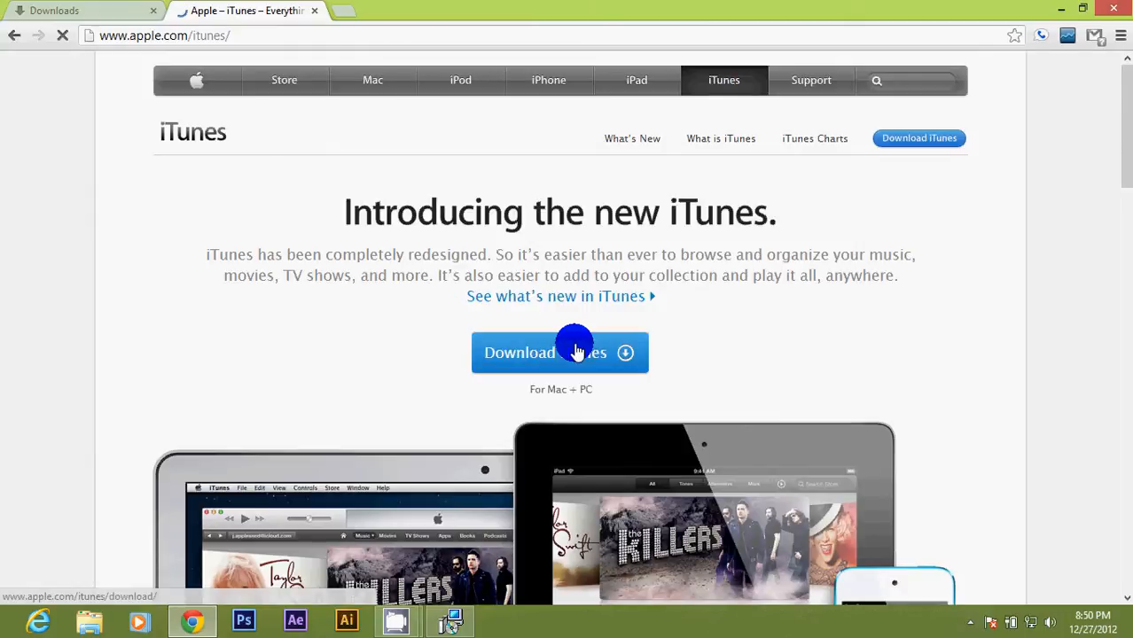
- Go to Apple's Download iTunes page and scroll to the Windows 64-bit system requirements
left_click(560, 351)
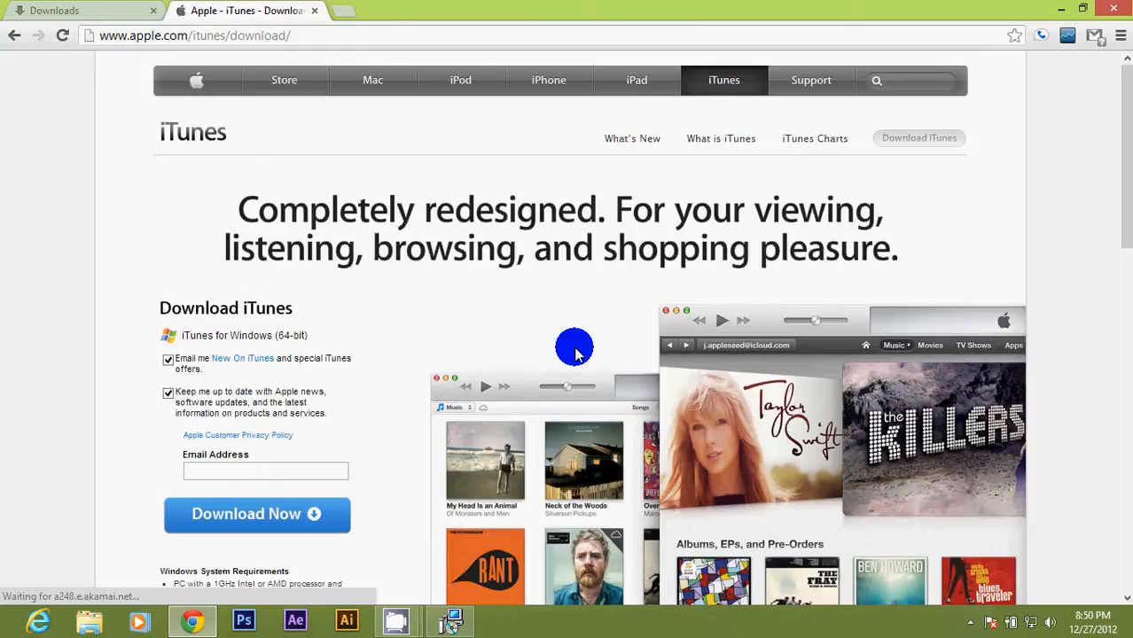
scroll("down", 3)
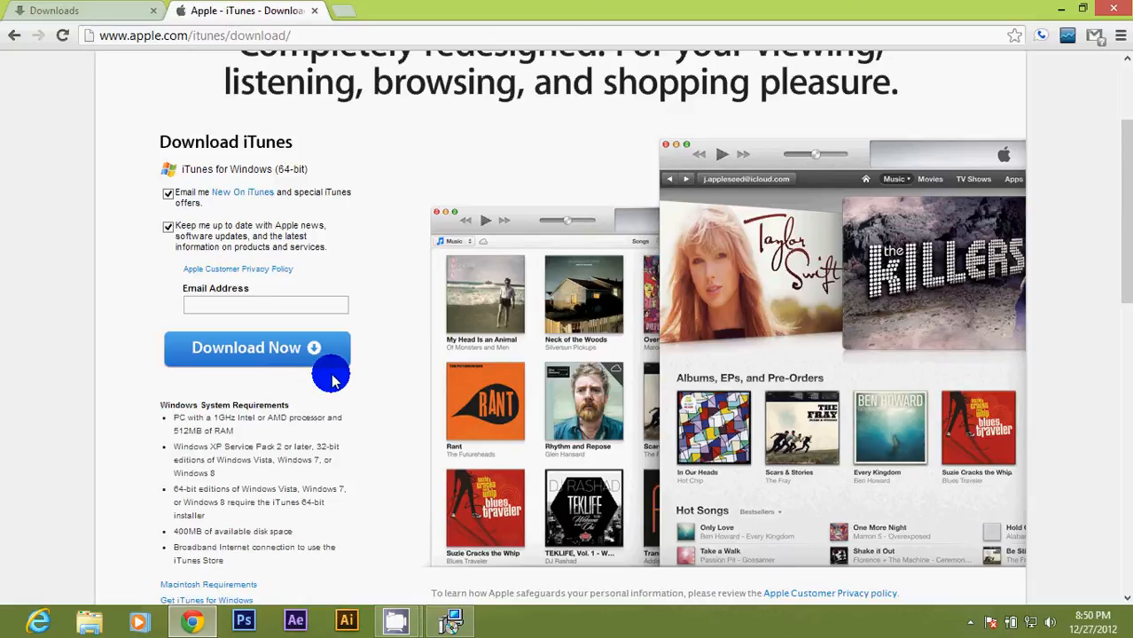
scroll("down", 3)
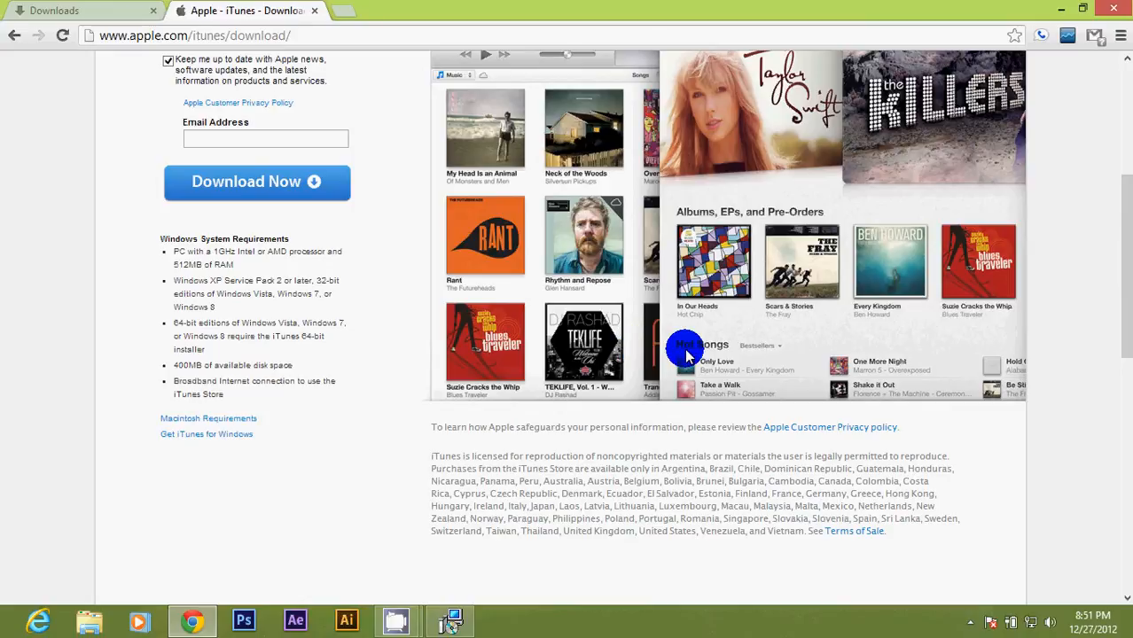
- Show Chrome's downloads list with the earlier setup and recovery files
left_click(80, 10)
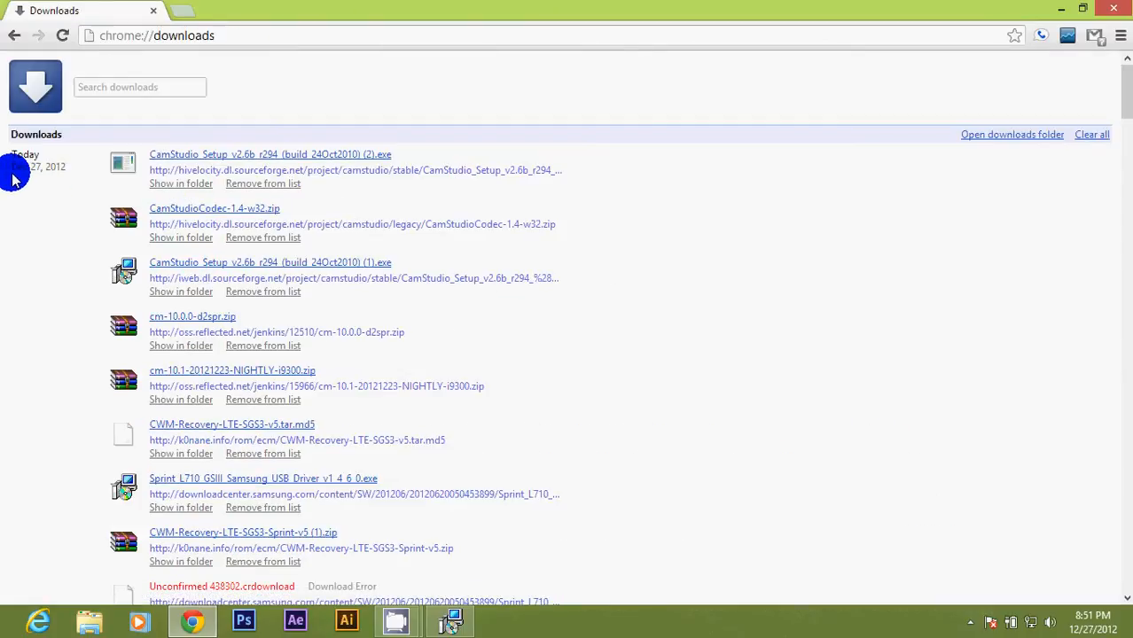
mouse_move(55, 176)
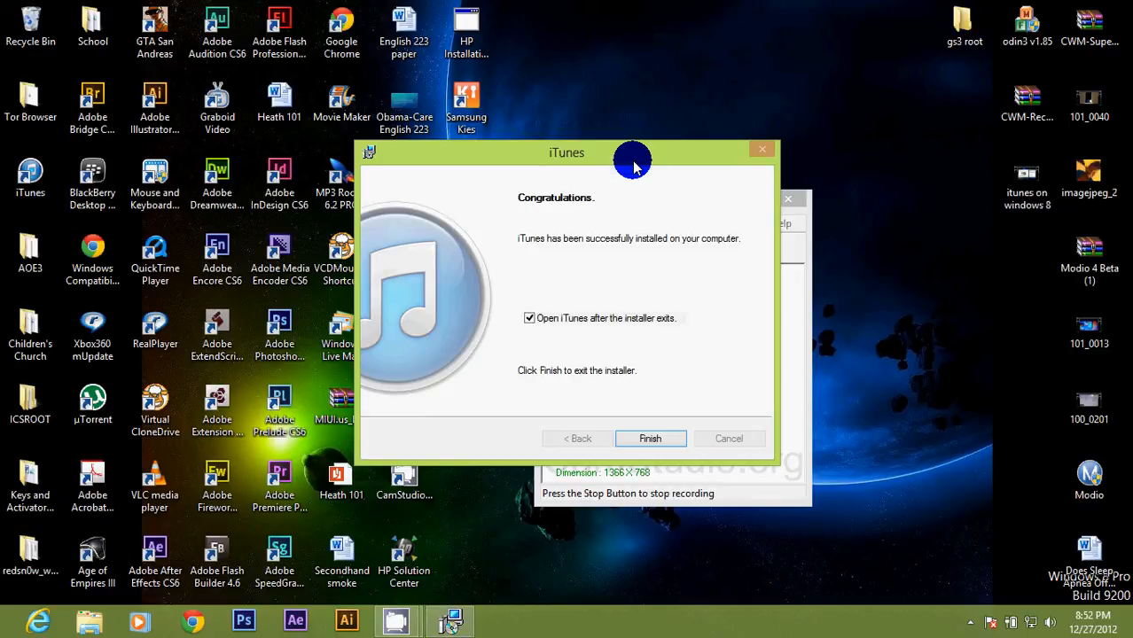
- Finish setup with 'Open iTunes after the installer exits' checked so the music library appears
left_click(649, 438)
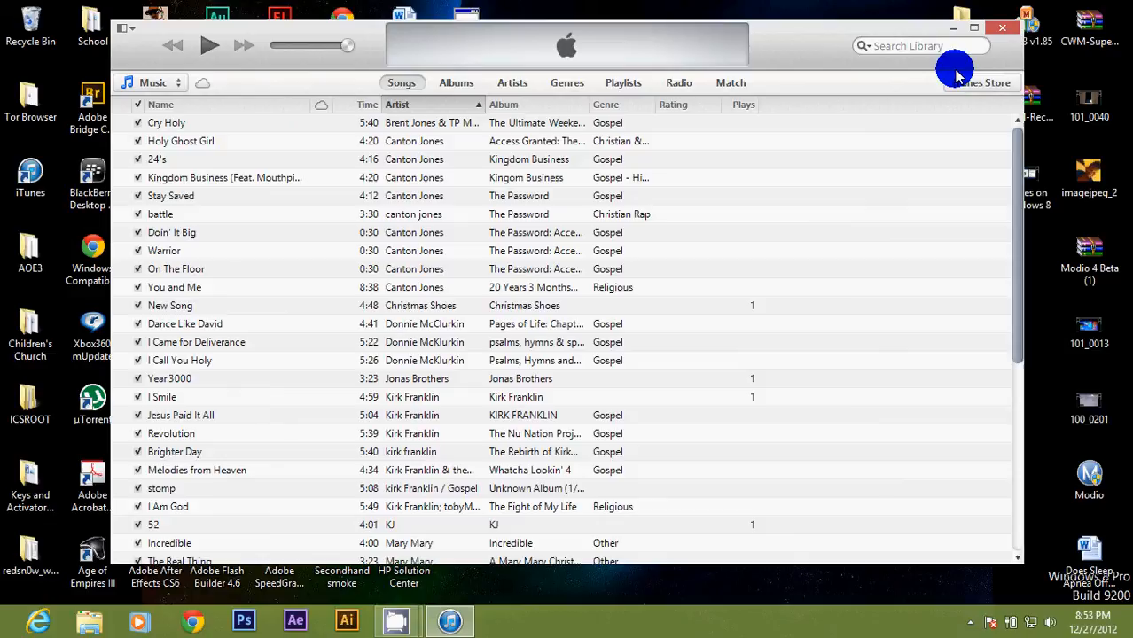
mouse_move(230, 89)
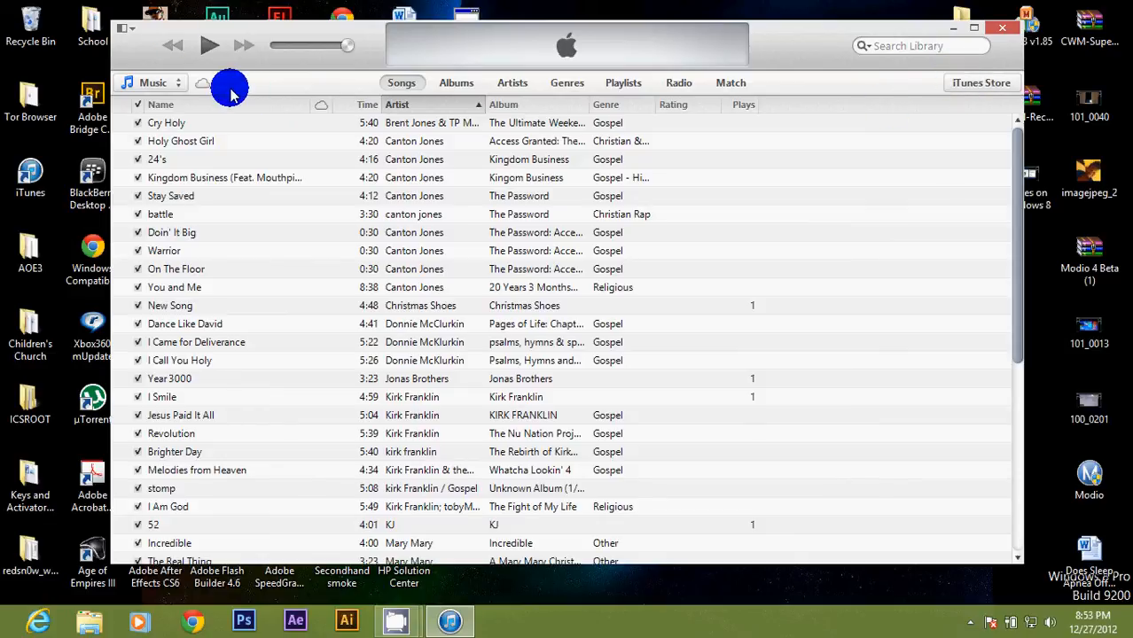
mouse_move(305, 74)
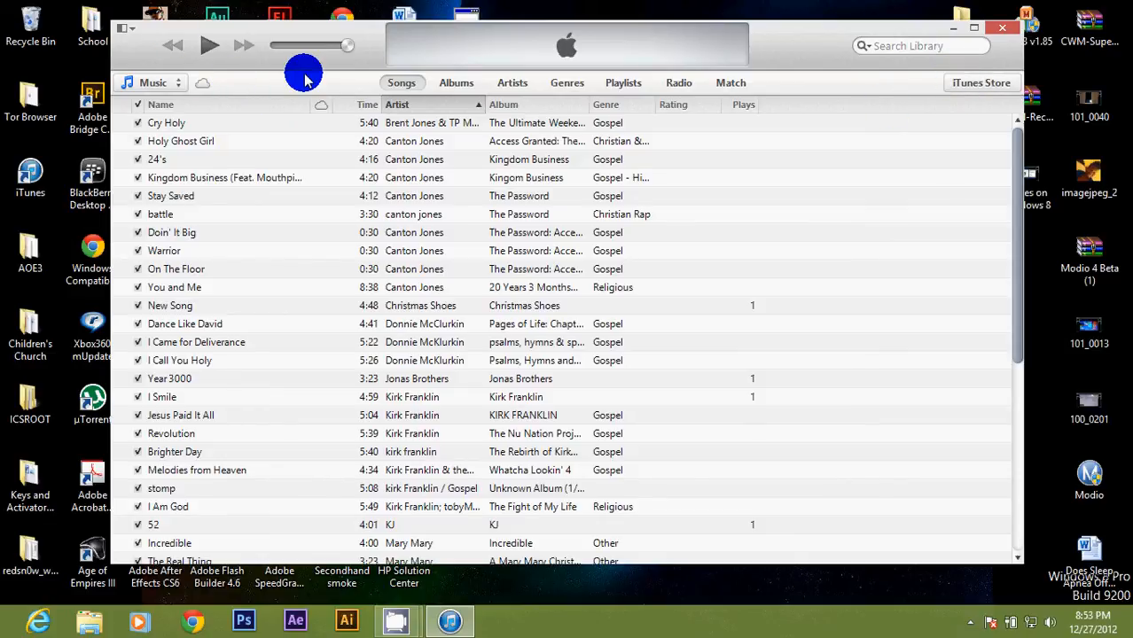